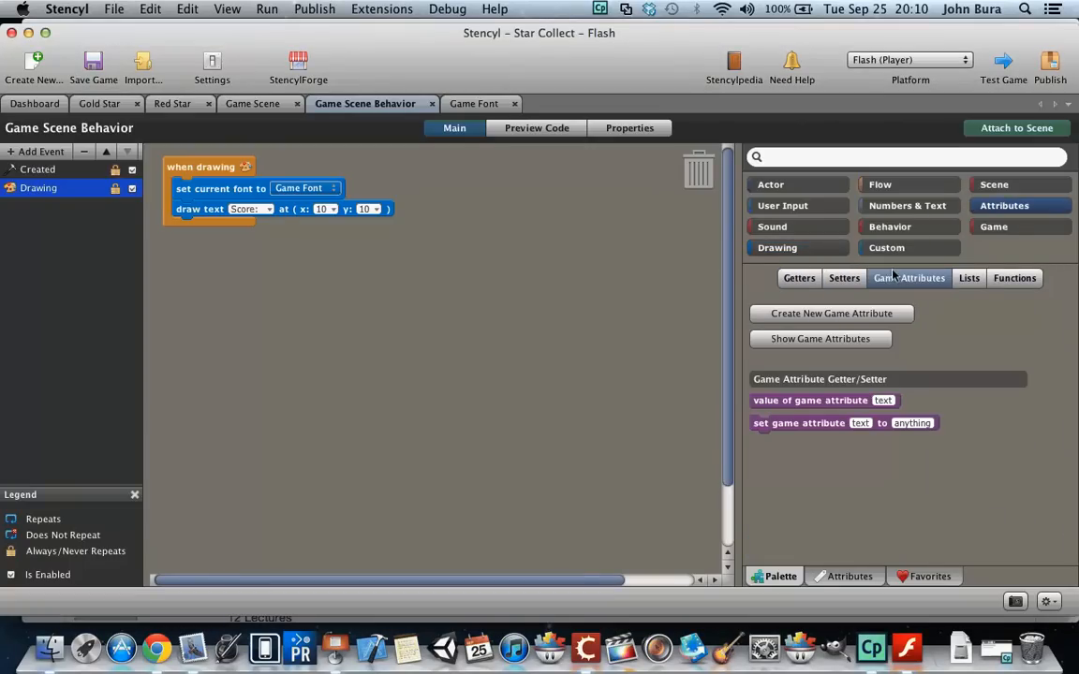
# Create a Number game attribute named Score with initial value 0 and confirm Game Settings
pyautogui.click(831, 313)
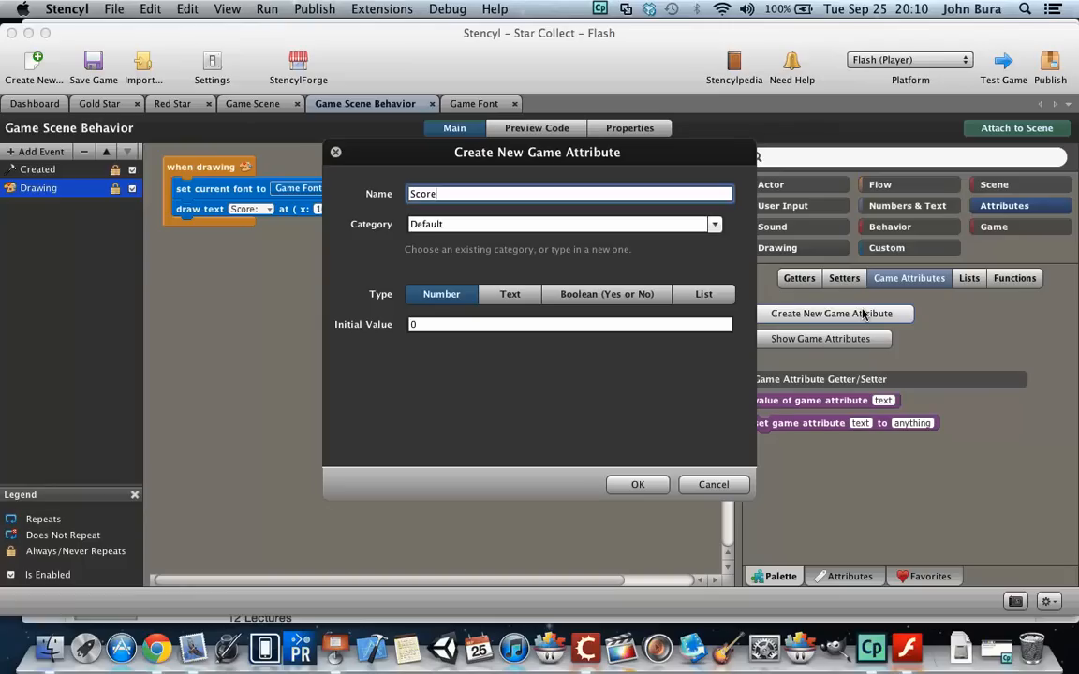
pyautogui.moveTo(636, 483)
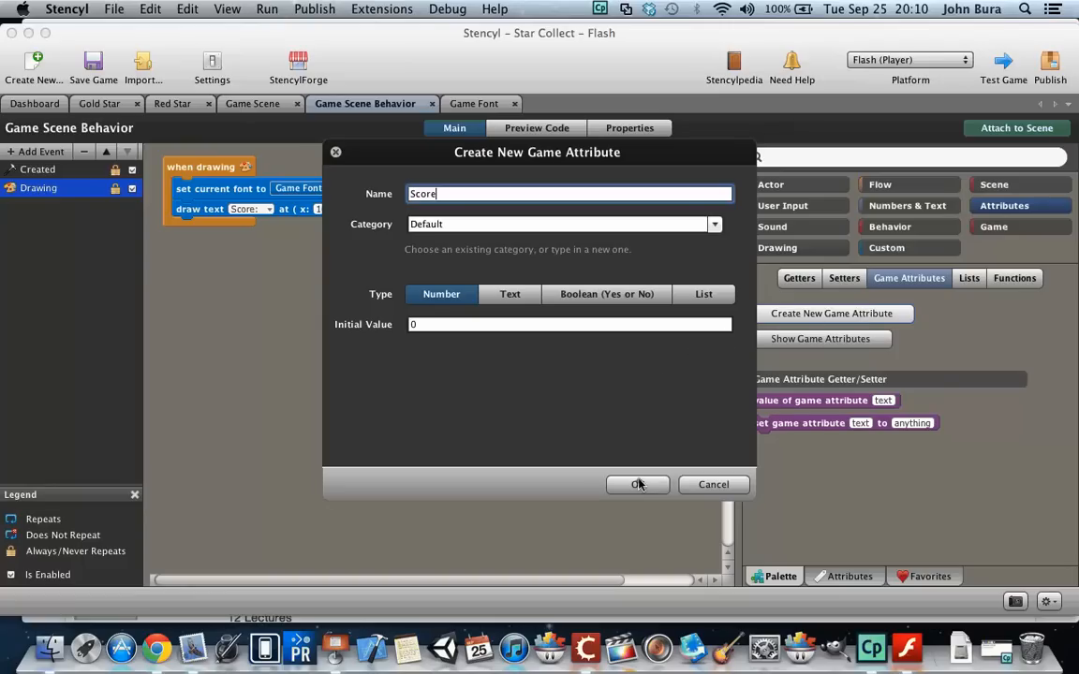
pyautogui.click(637, 483)
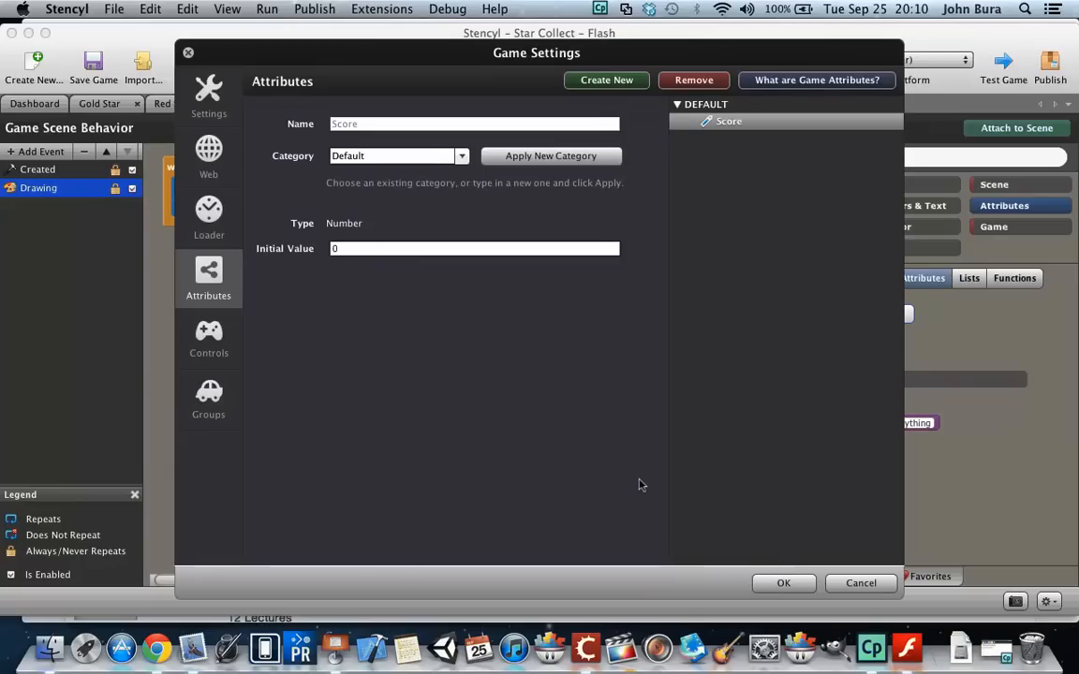
pyautogui.moveTo(399, 442)
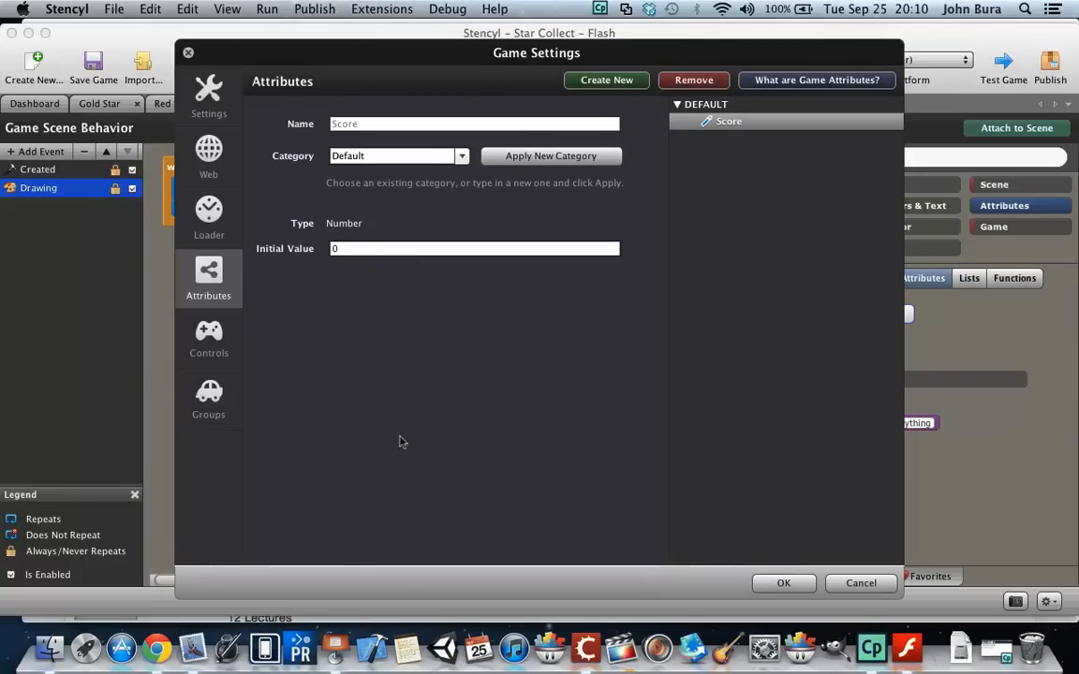
pyautogui.click(783, 583)
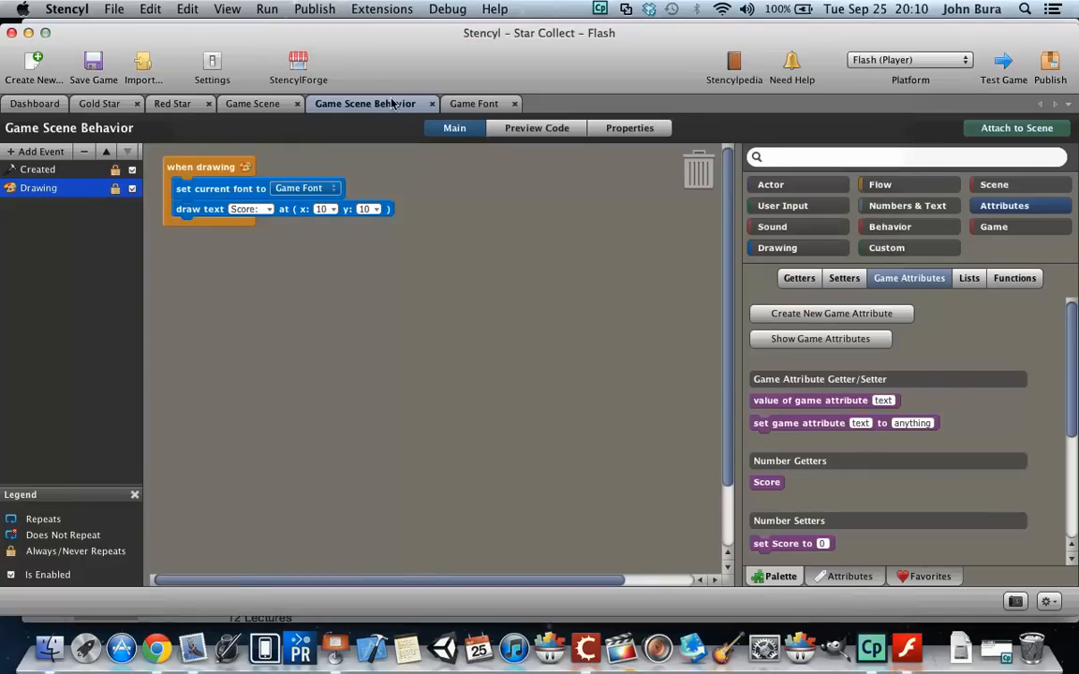
pyautogui.moveTo(758, 442)
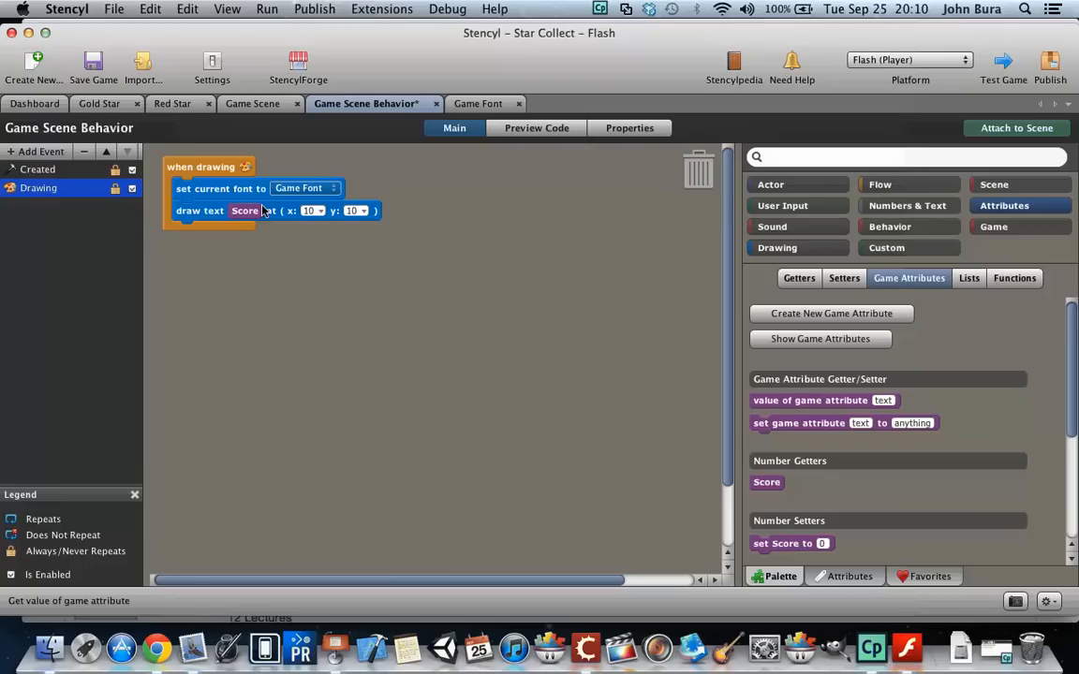
pyautogui.moveTo(993, 65)
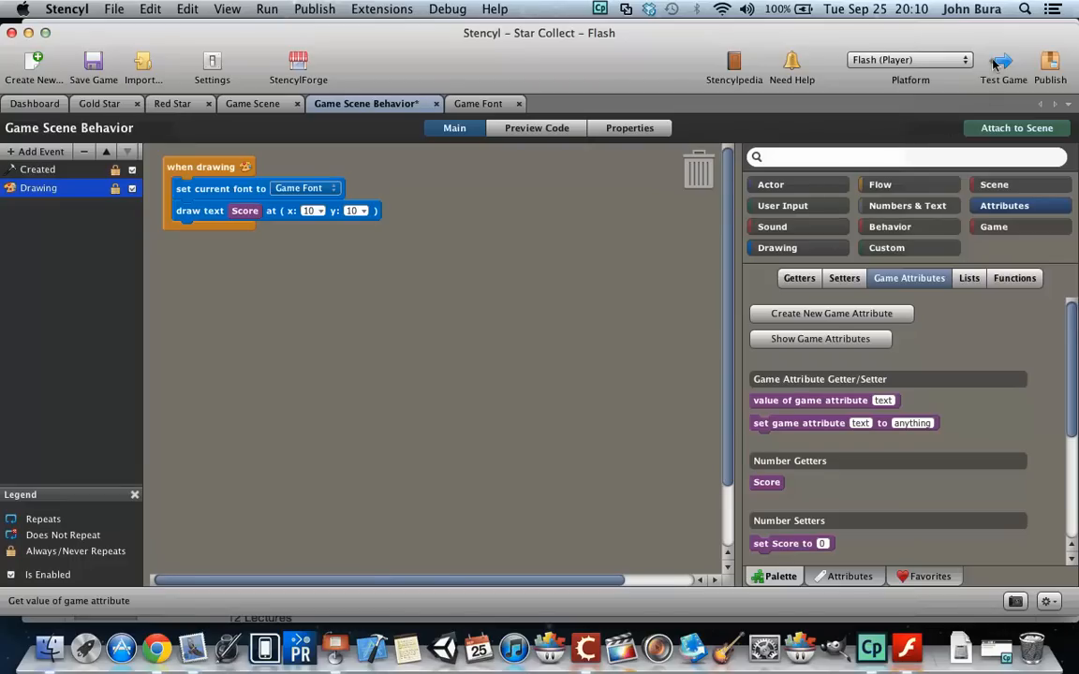
# Run a test game and check the score shows 0 at the top left
pyautogui.click(1001, 66)
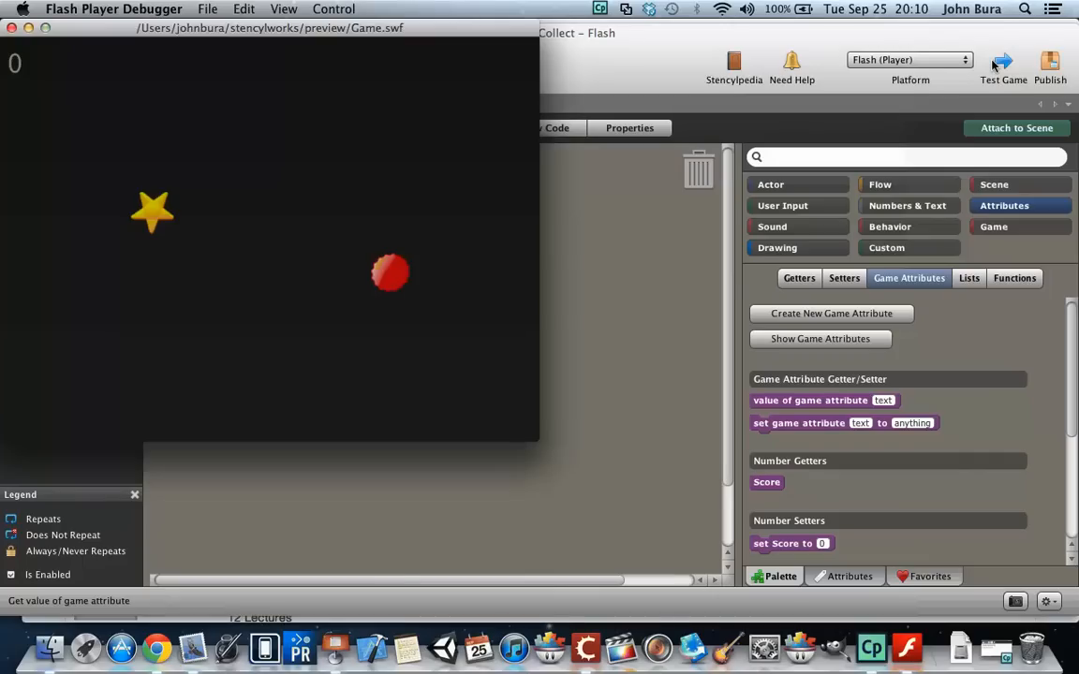
pyautogui.moveTo(64, 43)
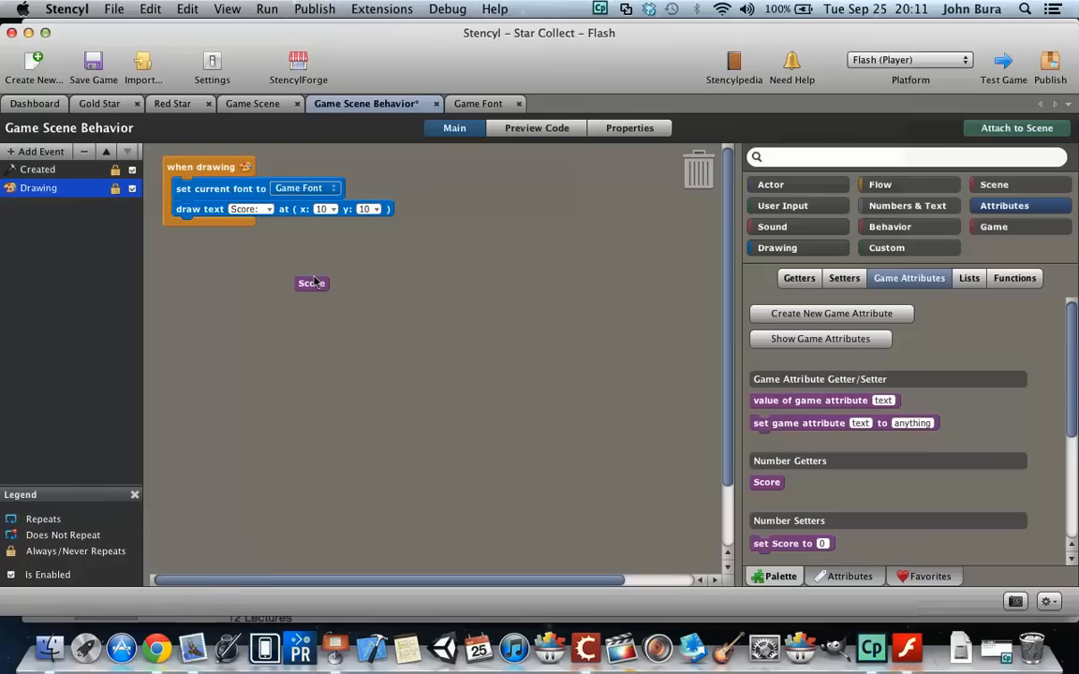
pyautogui.moveTo(670, 269)
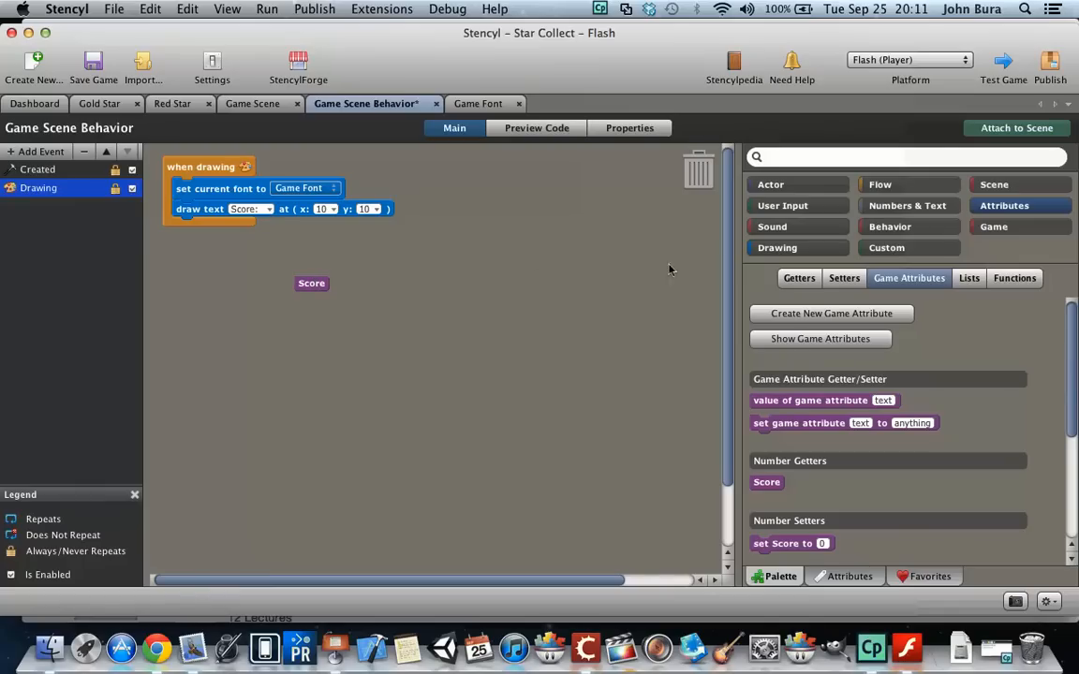
# Make draw text join 'Score:' with the Score getter and test the game for 'Score: 0'
pyautogui.click(906, 204)
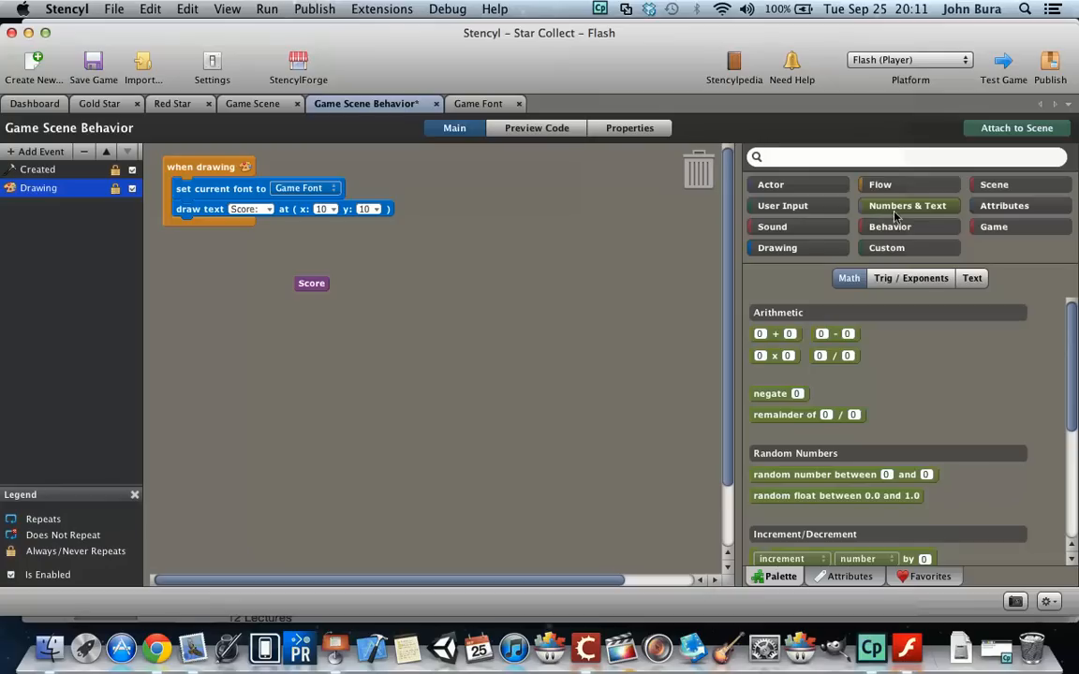
pyautogui.scroll(-3)
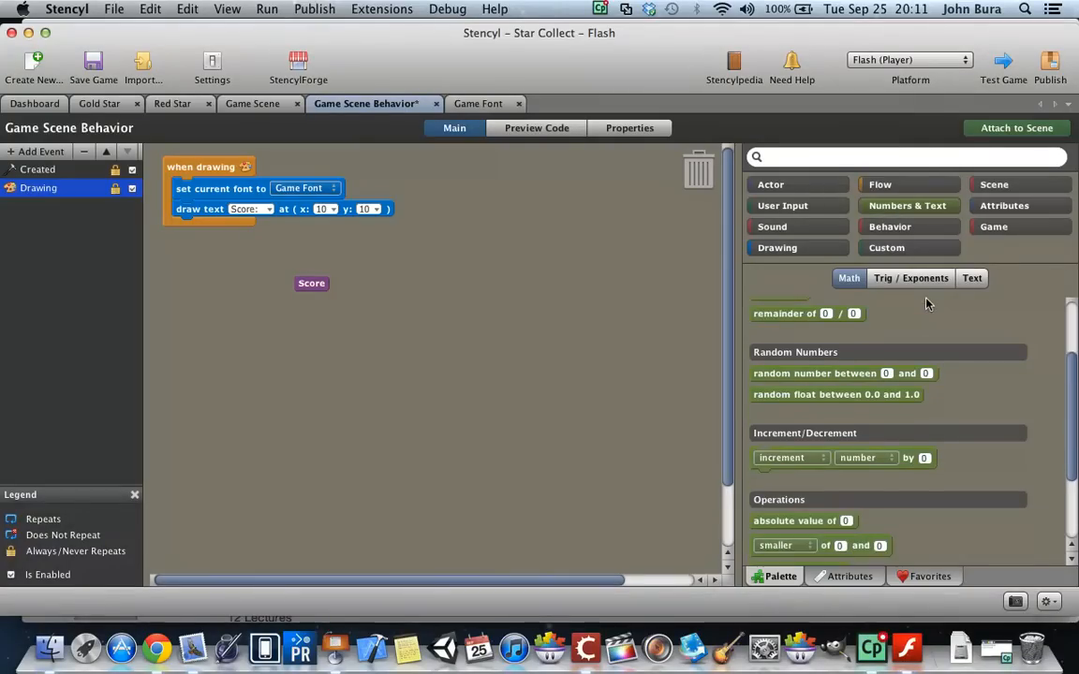
pyautogui.click(972, 277)
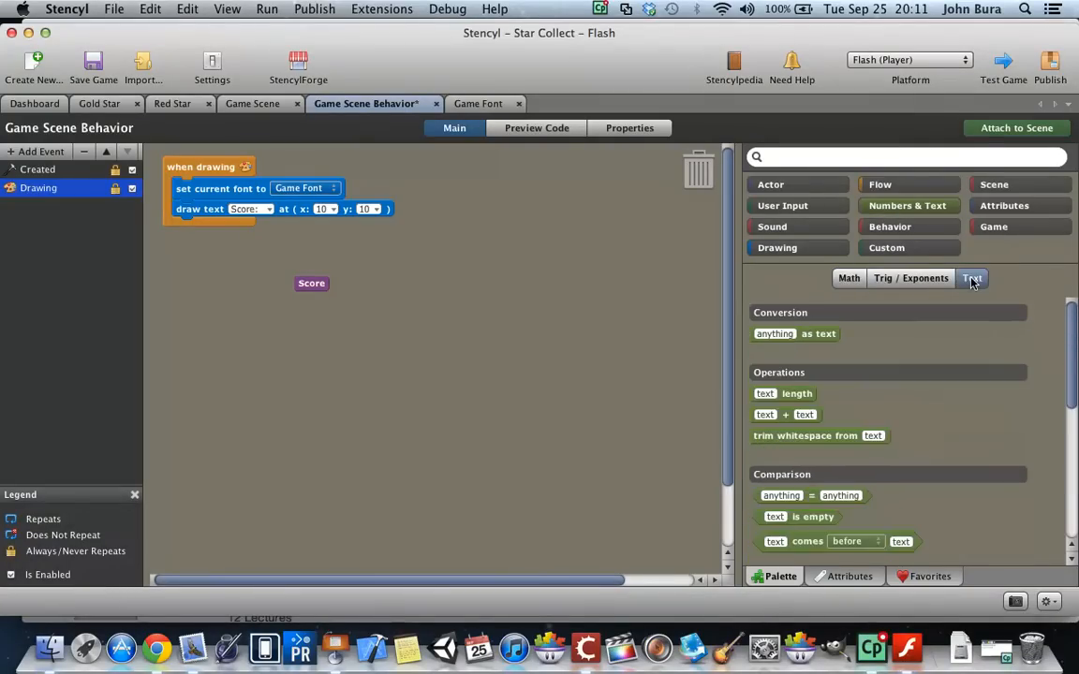
pyautogui.moveTo(787, 414)
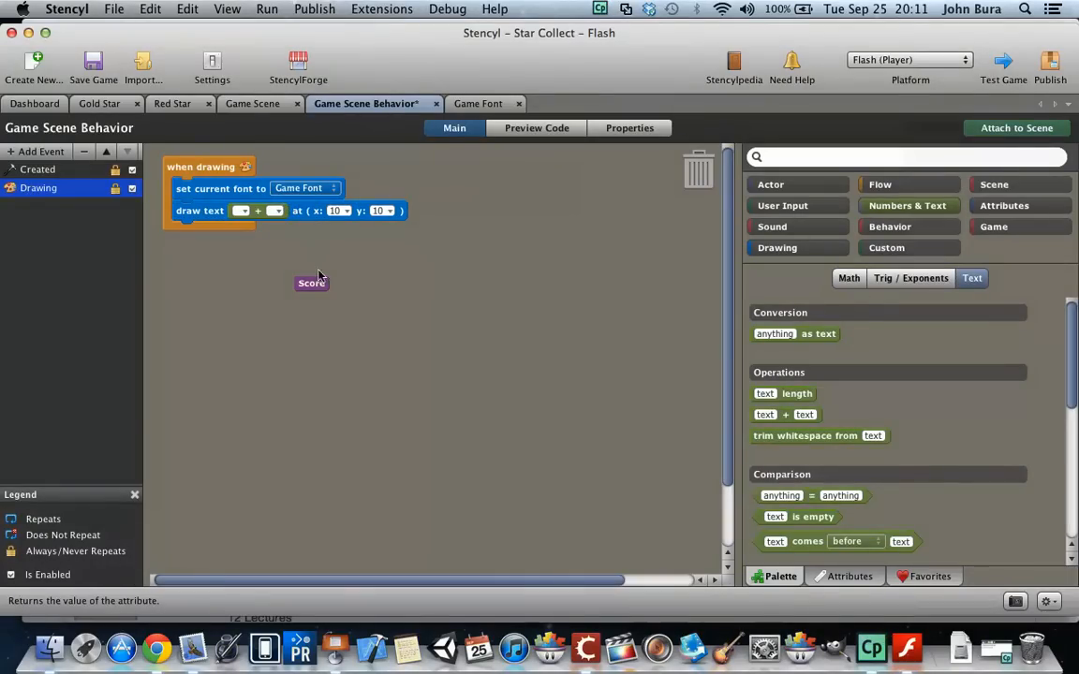
pyautogui.moveTo(311, 283); pyautogui.dragTo(281, 214)
pyautogui.write('Score:')
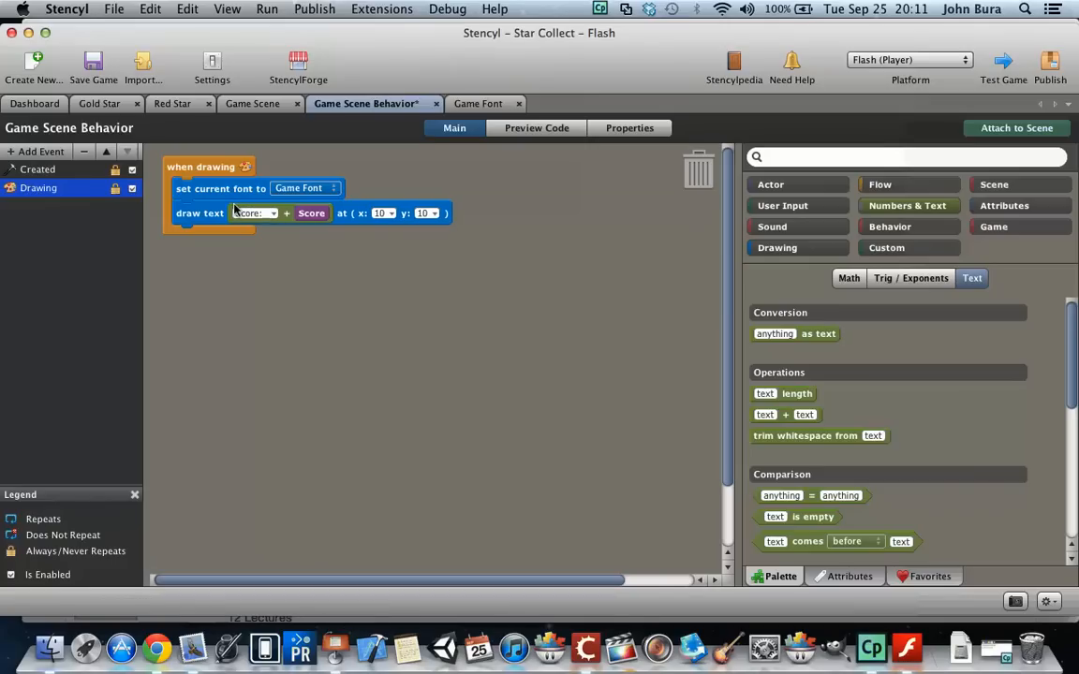
pyautogui.moveTo(982, 111)
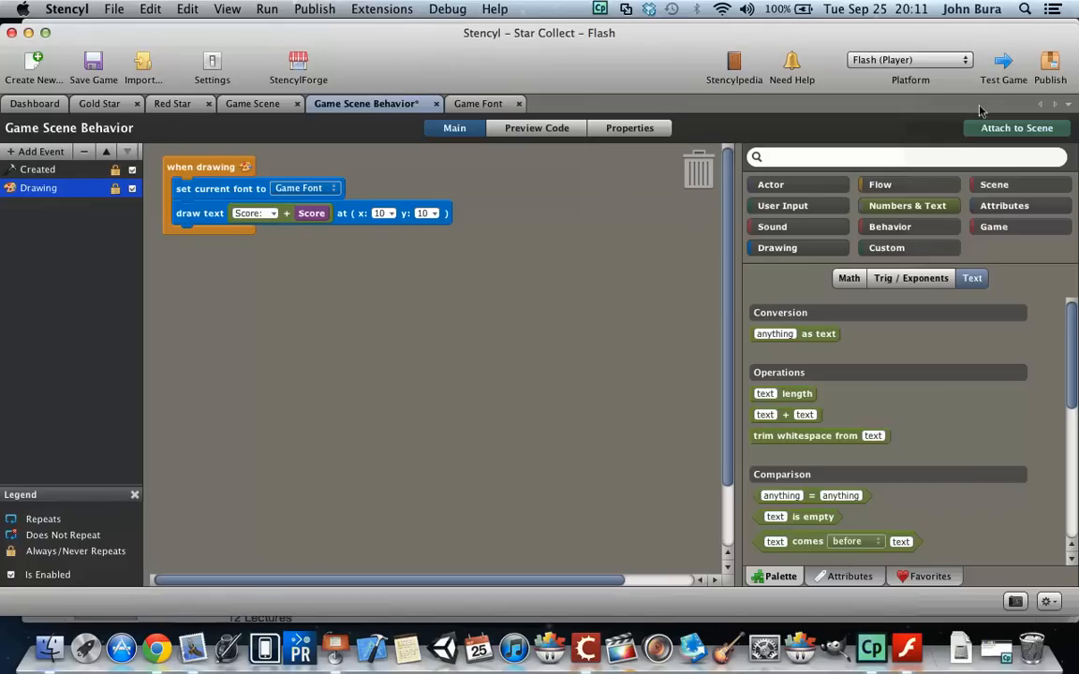
pyautogui.click(1004, 63)
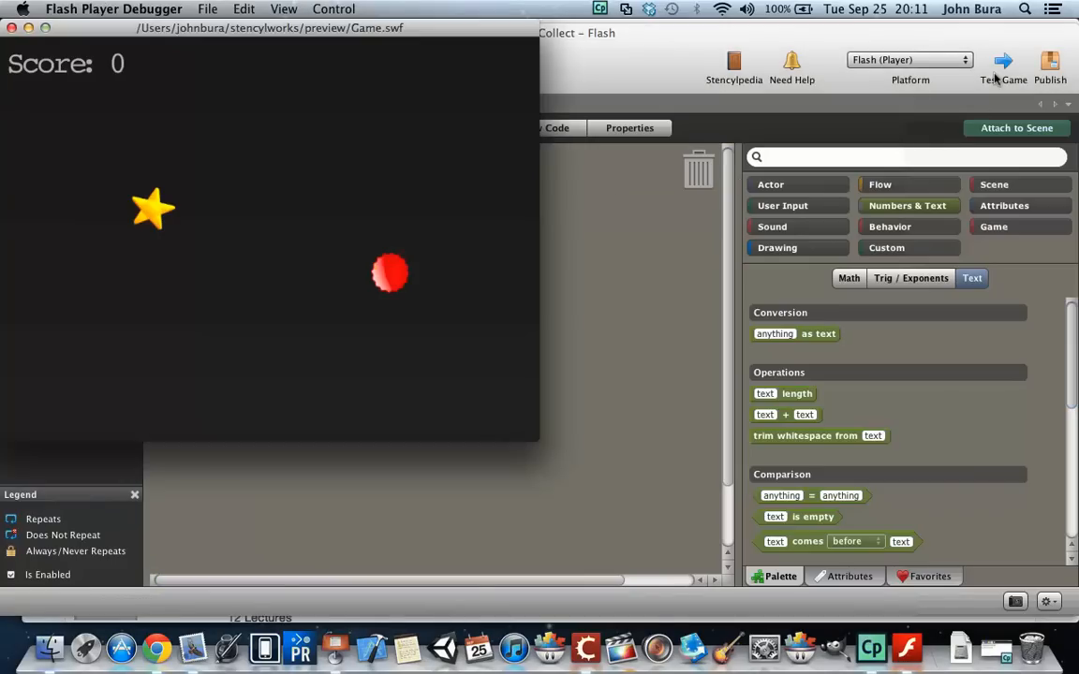
pyautogui.moveTo(150, 58)
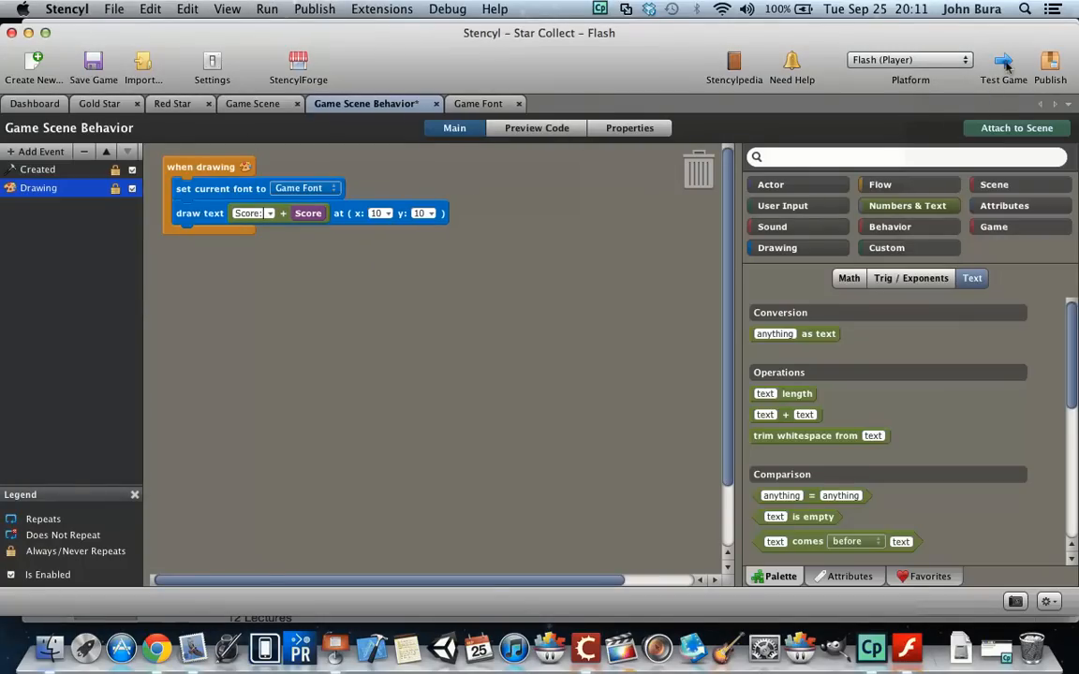
# Fix the 'Score: ' label text and retest until the game shows 'Score: 0'
pyautogui.click(1004, 60)
pyautogui.write(' 0')
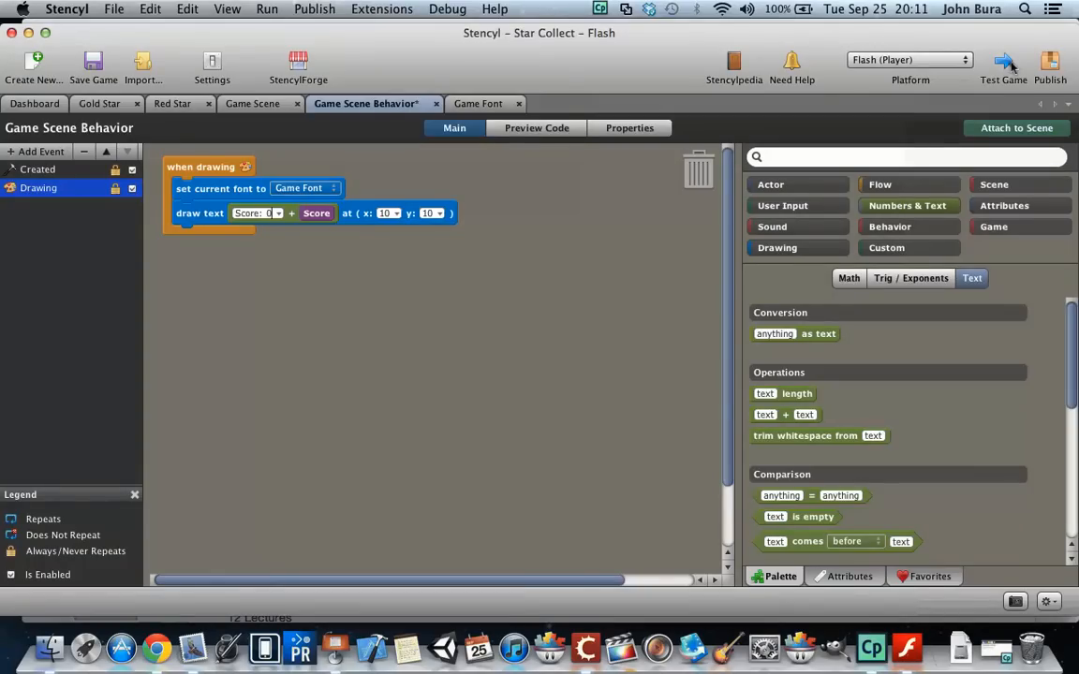
pyautogui.click(1004, 66)
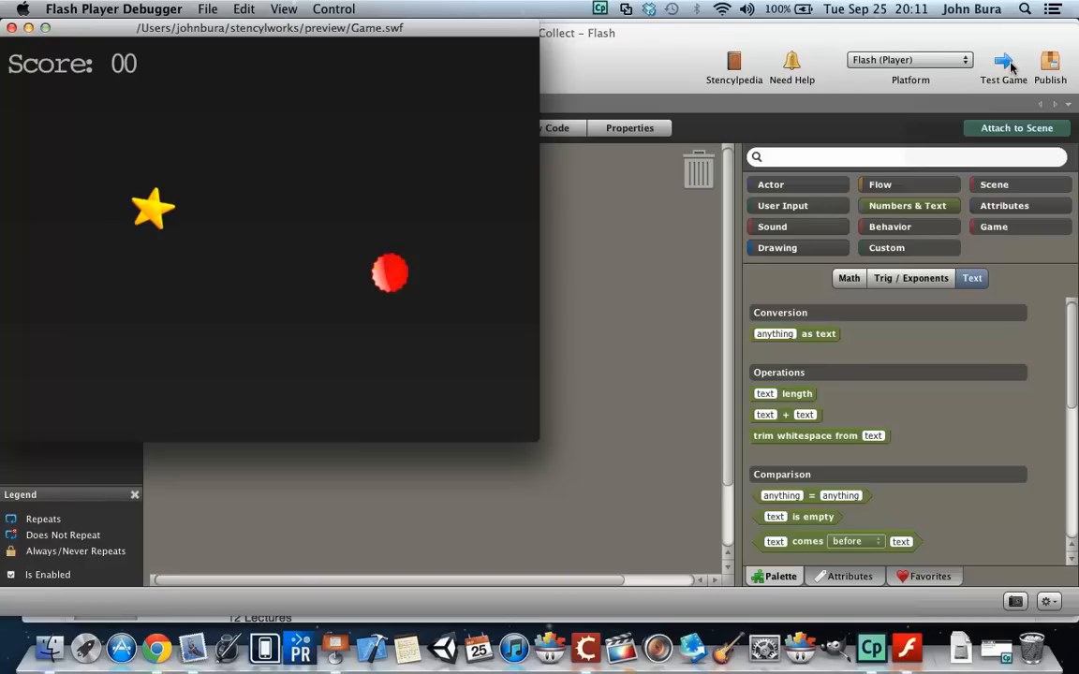
pyautogui.moveTo(75, 45)
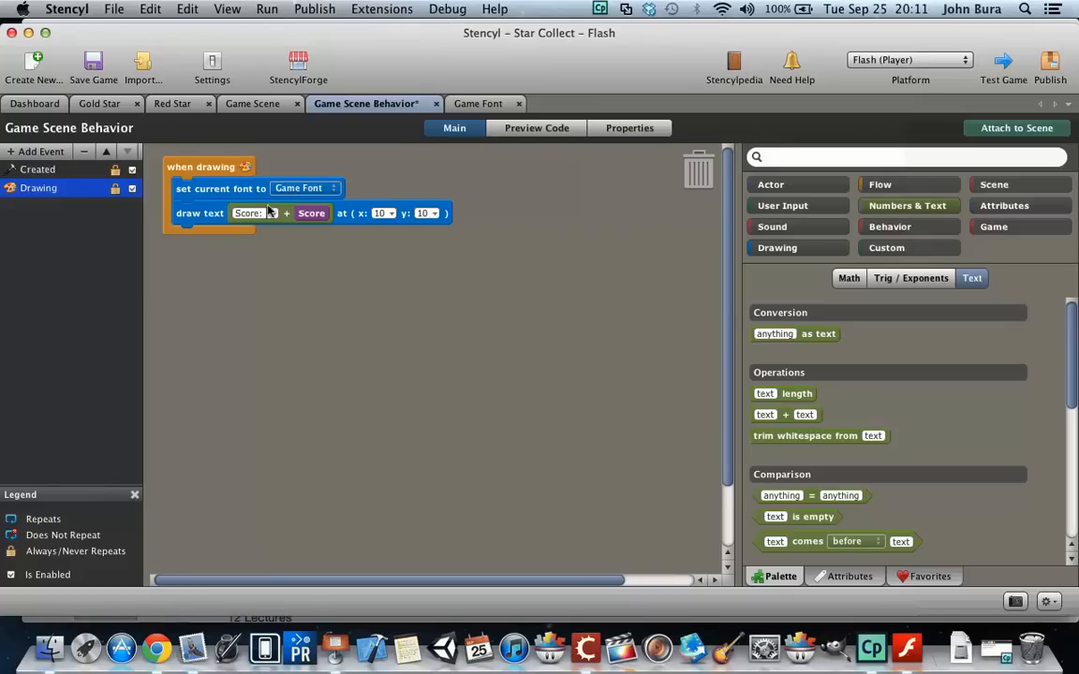
pyautogui.moveTo(992, 69)
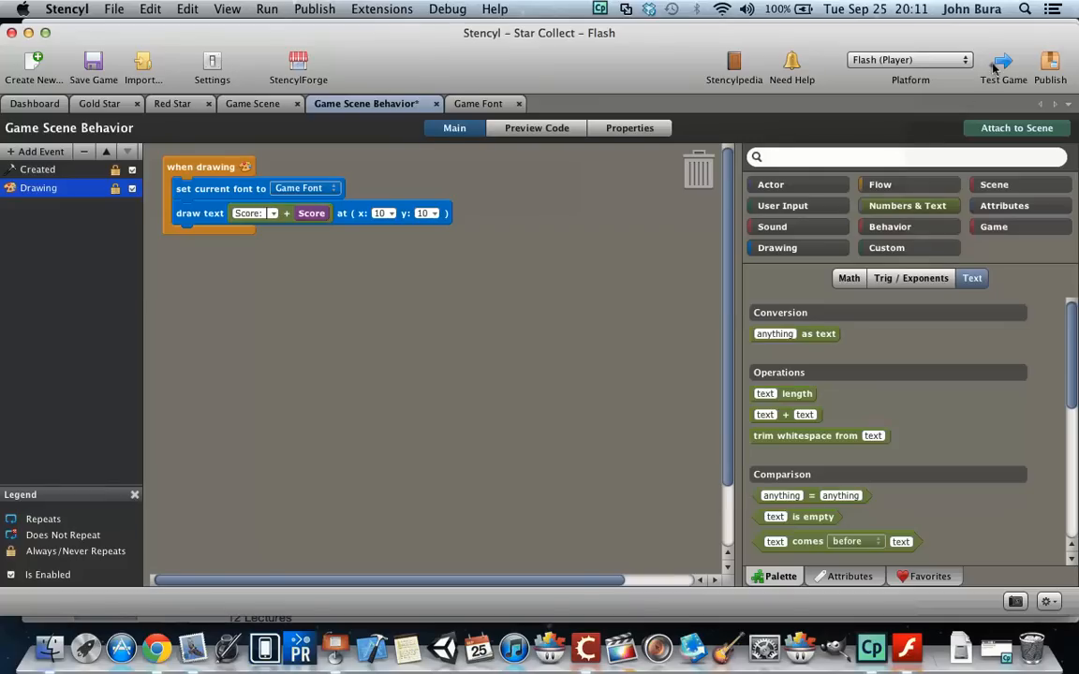
pyautogui.click(1002, 65)
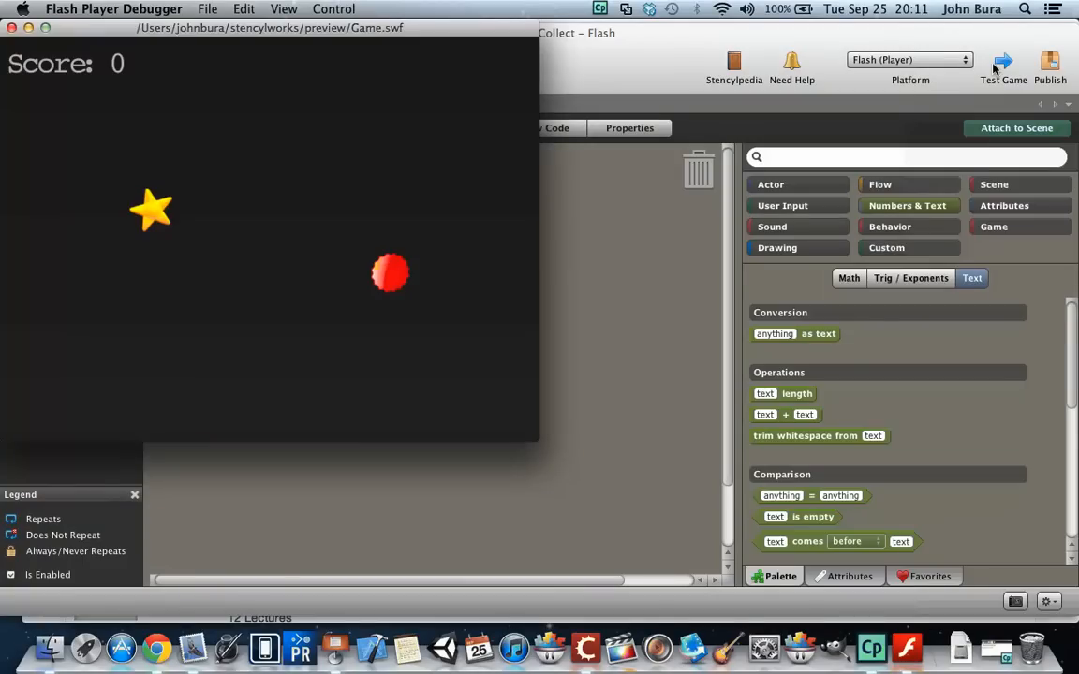
pyautogui.moveTo(341, 60)
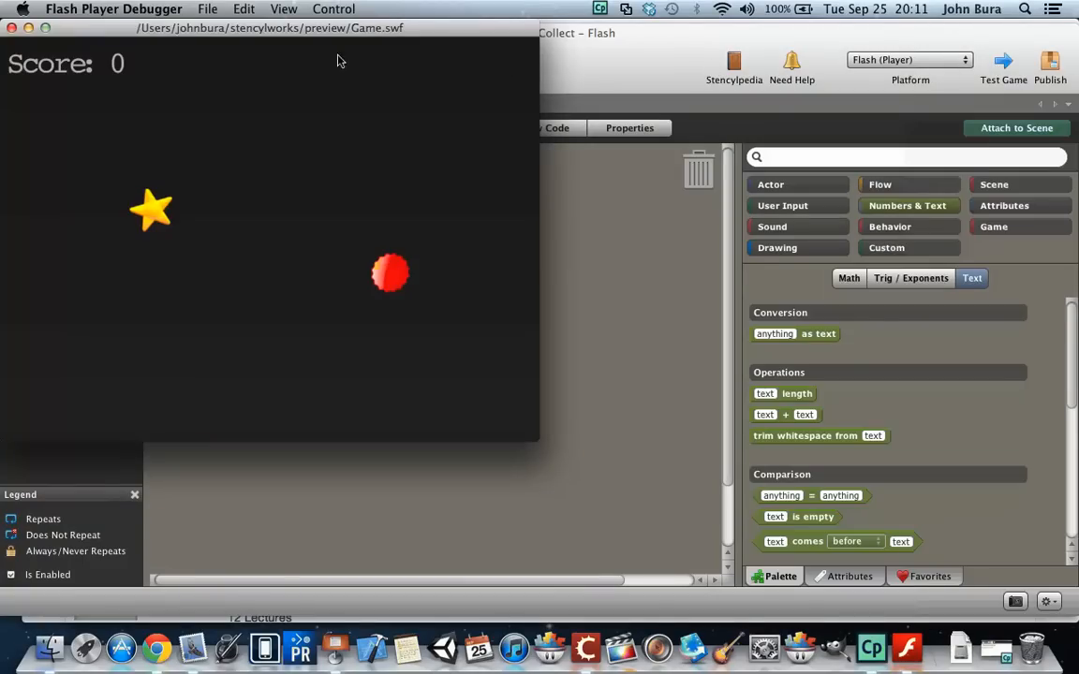